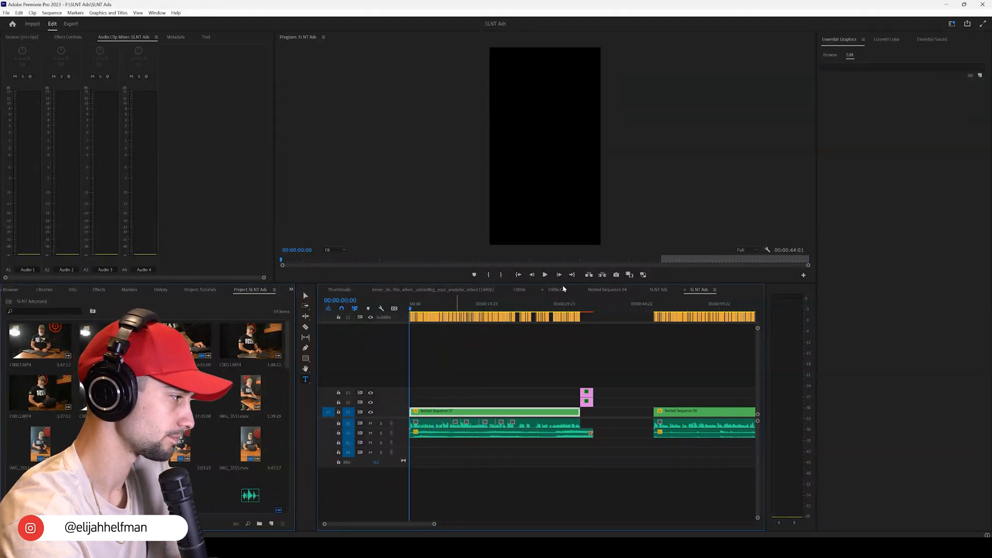
# Play and stop the SLNT Ads sequence, then play the emailed I Gotta Fire preview.
pyautogui.click(544, 274)
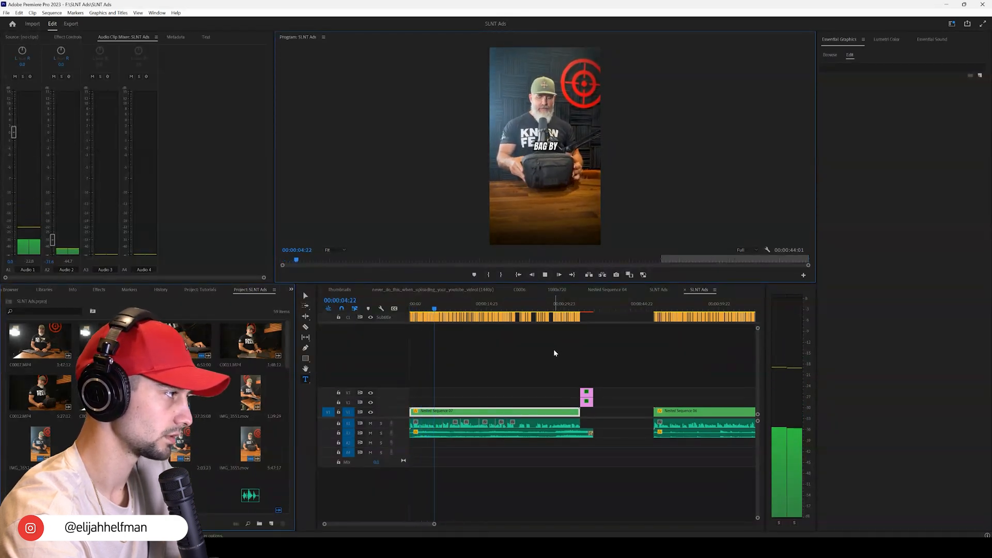
pyautogui.click(545, 274)
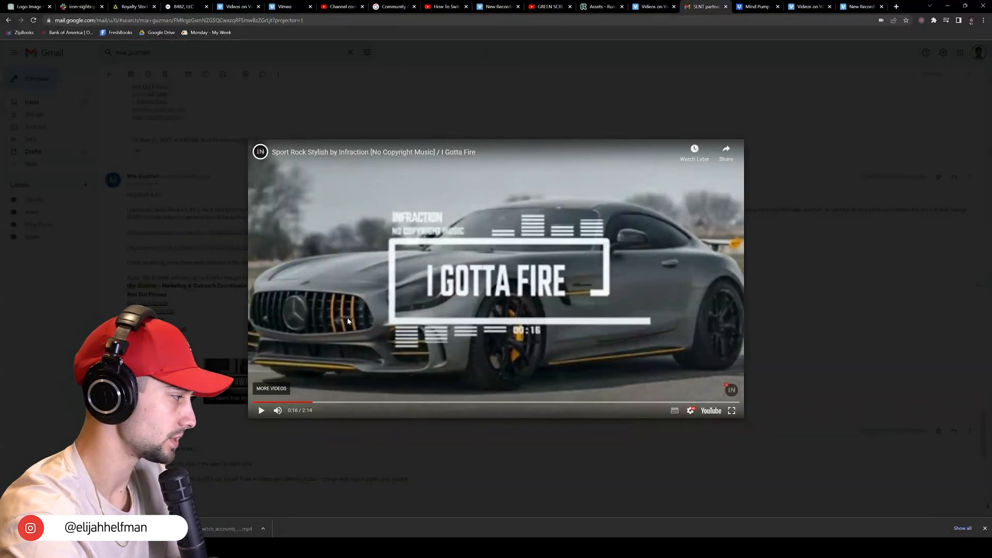
pyautogui.click(260, 409)
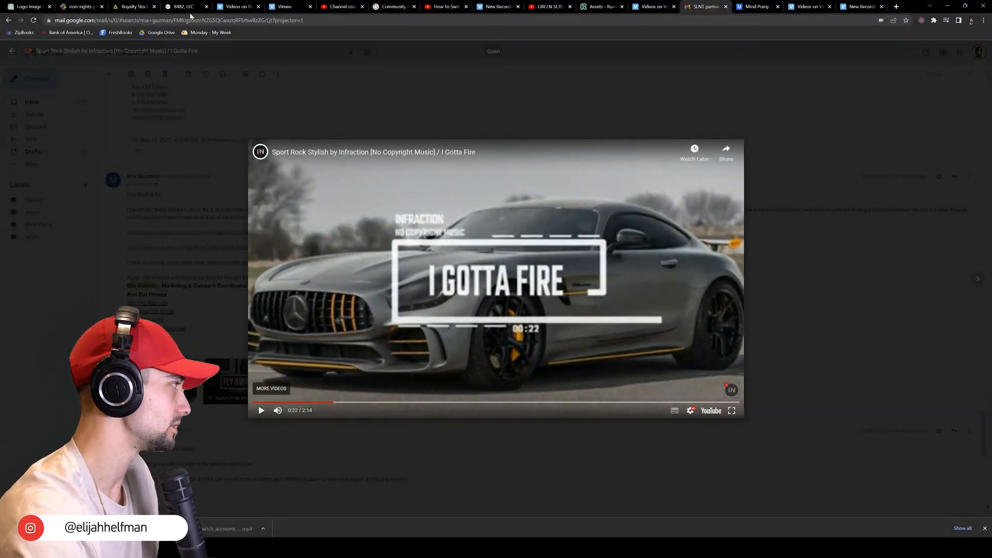
pyautogui.click(133, 6)
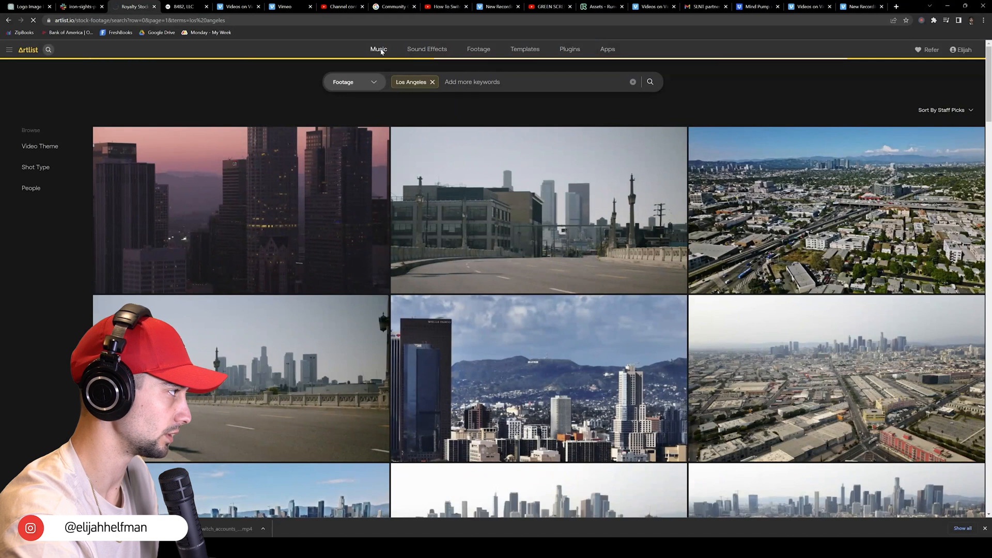
# Open Artlist's music library and add Ambient and Hip Hop to the Rock genre filter.
pyautogui.click(378, 50)
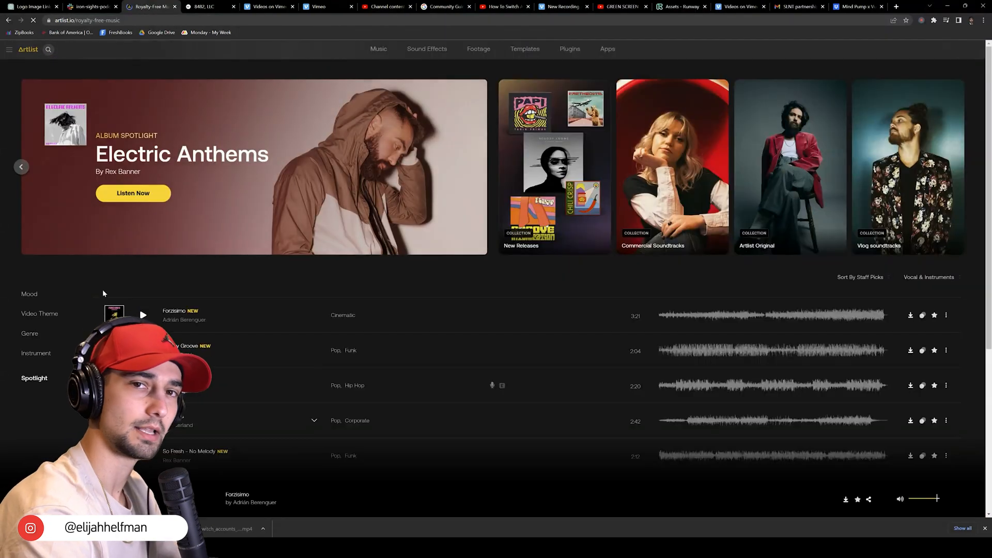
pyautogui.scroll(-3)
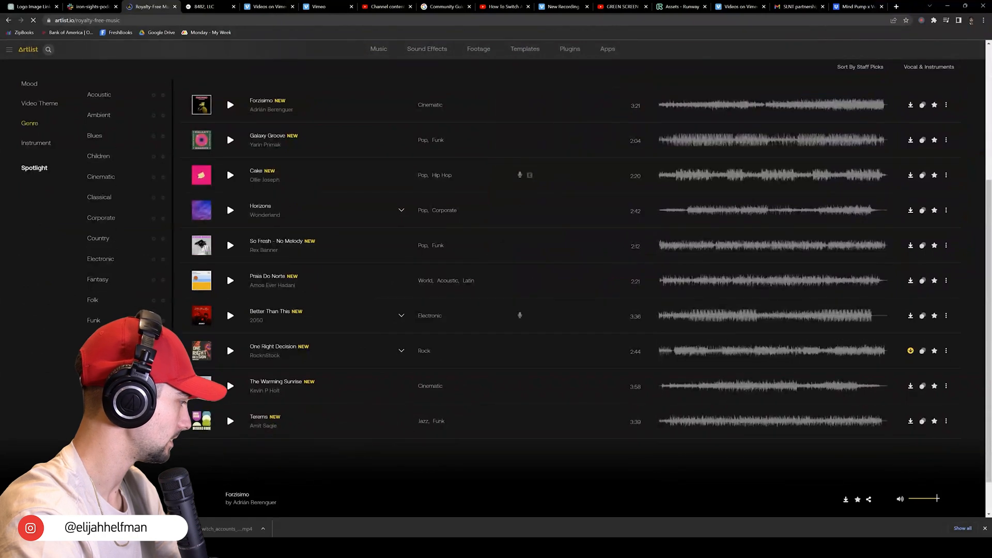
pyautogui.scroll(-3)
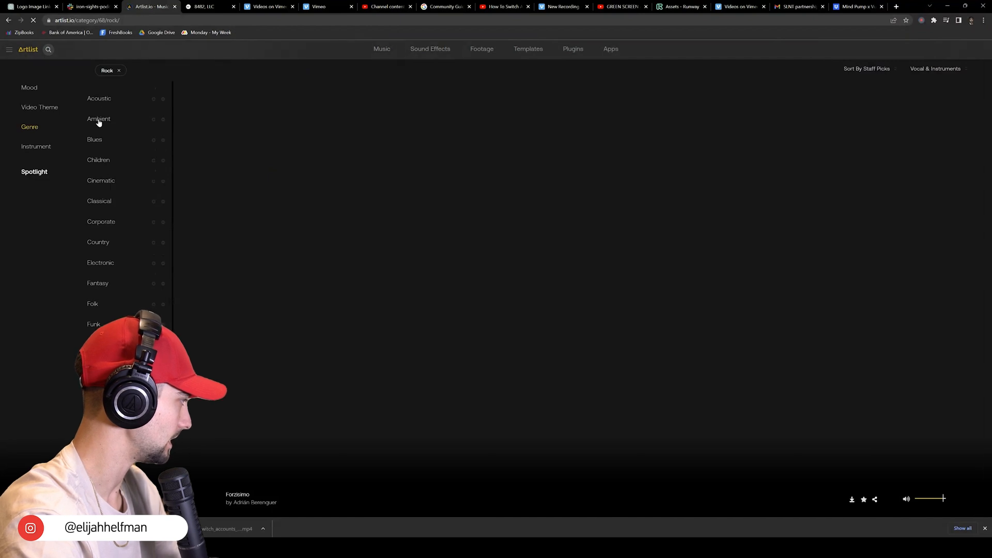
pyautogui.click(98, 119)
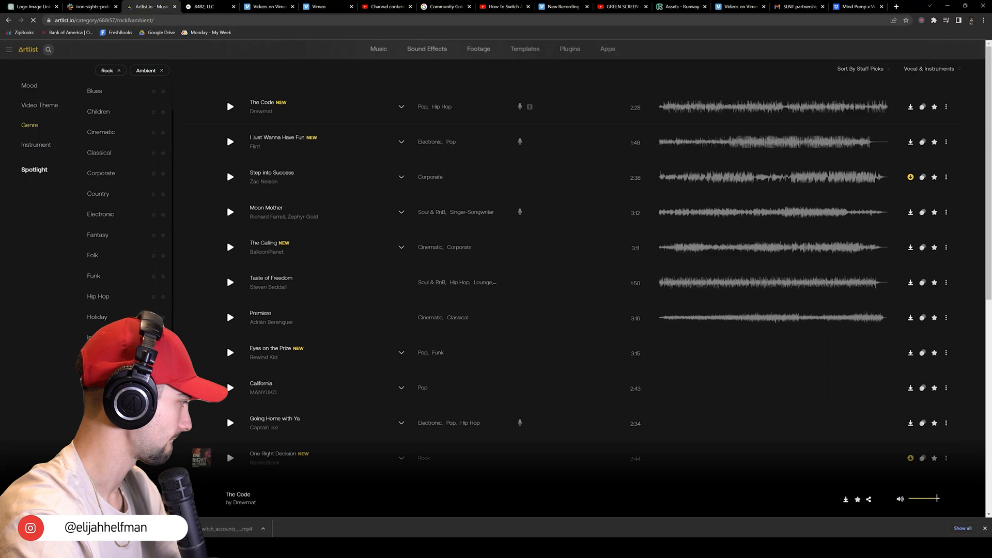
pyautogui.click(98, 296)
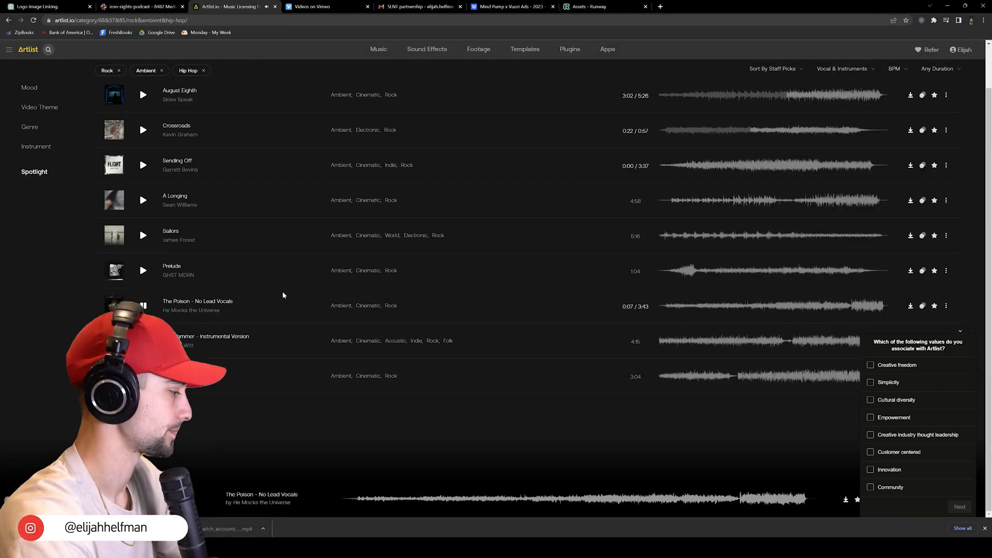
# Drop the Ambient genre filter and preview Back from the Edge.
pyautogui.click(143, 307)
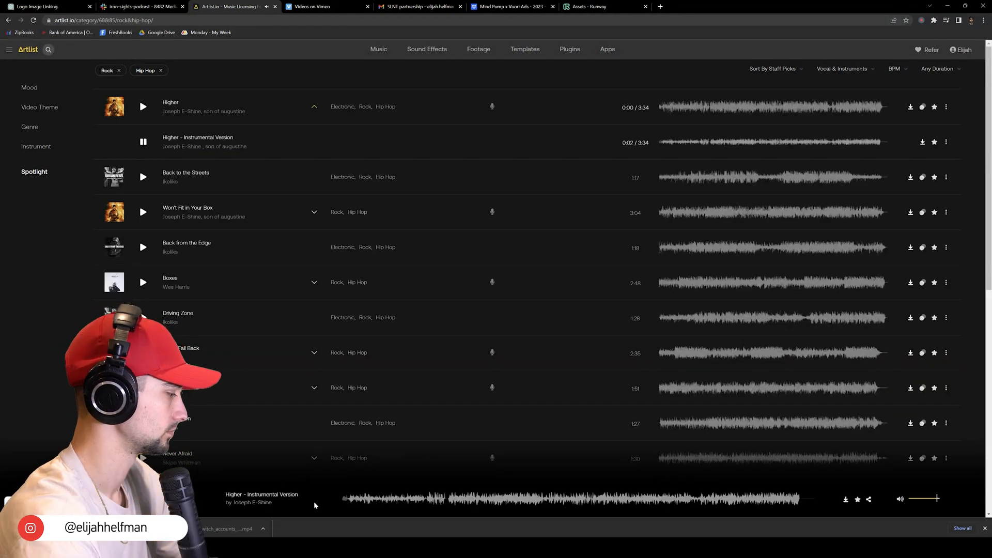
pyautogui.click(143, 247)
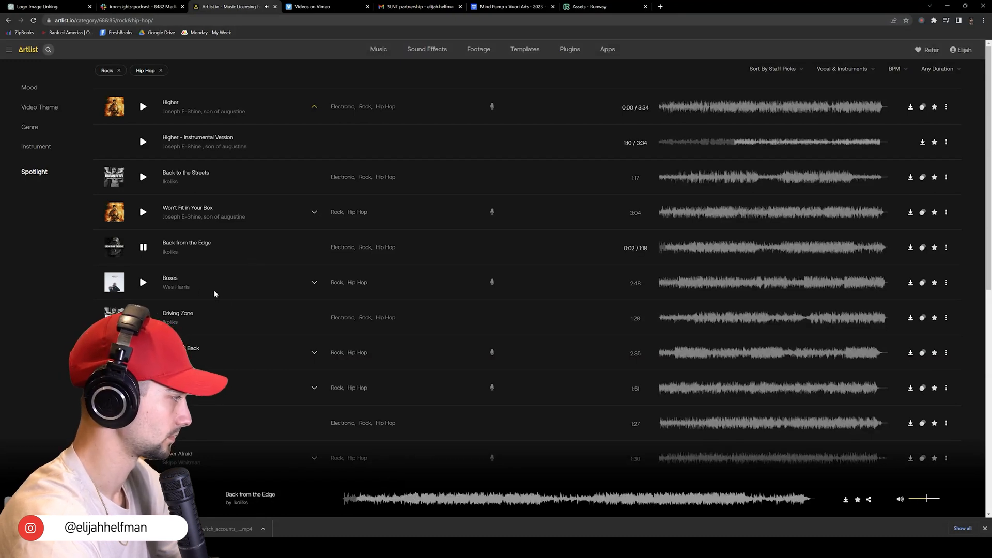
pyautogui.scroll(-3)
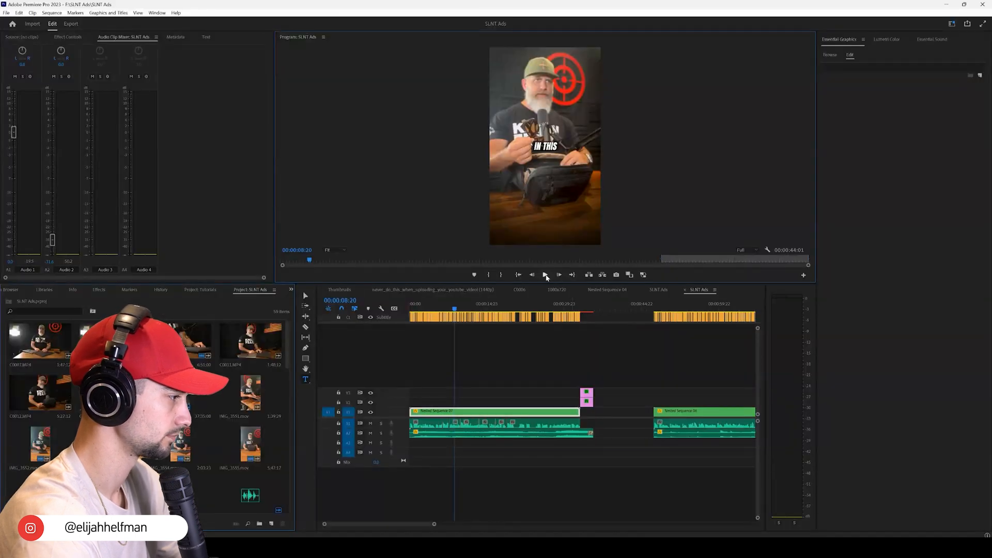
pyautogui.click(558, 273)
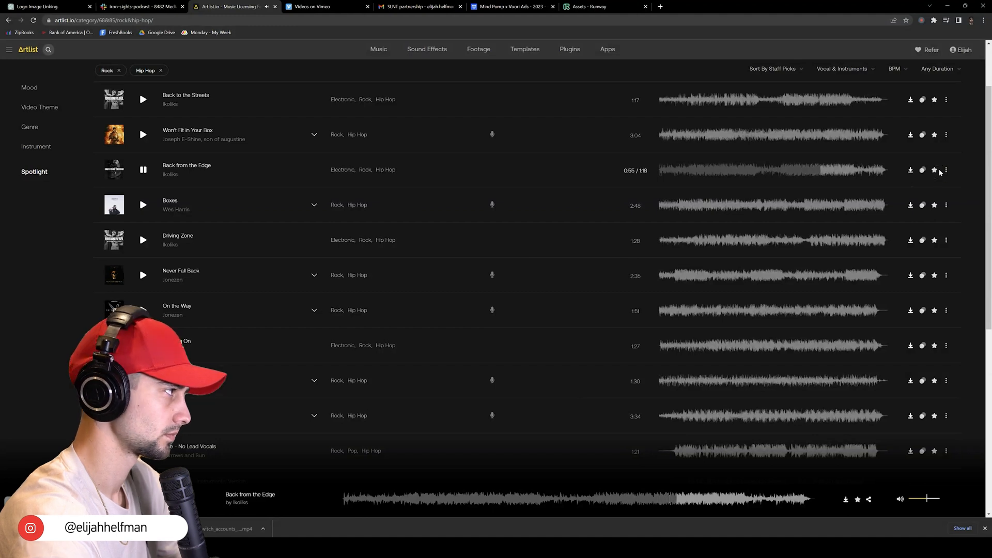
# Save Back from the Edge as a WAV into the SLNT Ads folder, then preview Bowes.
pyautogui.click(910, 170)
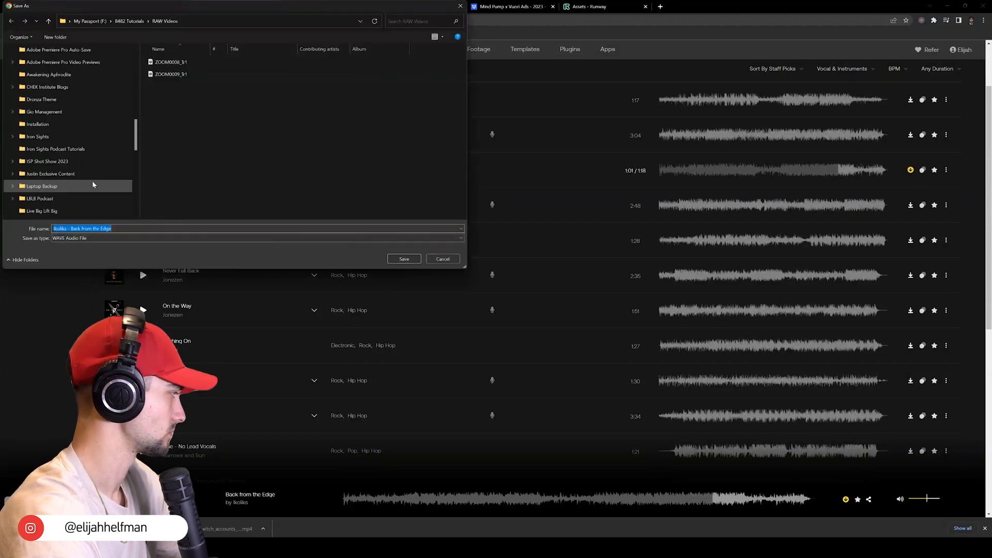
pyautogui.scroll(-3)
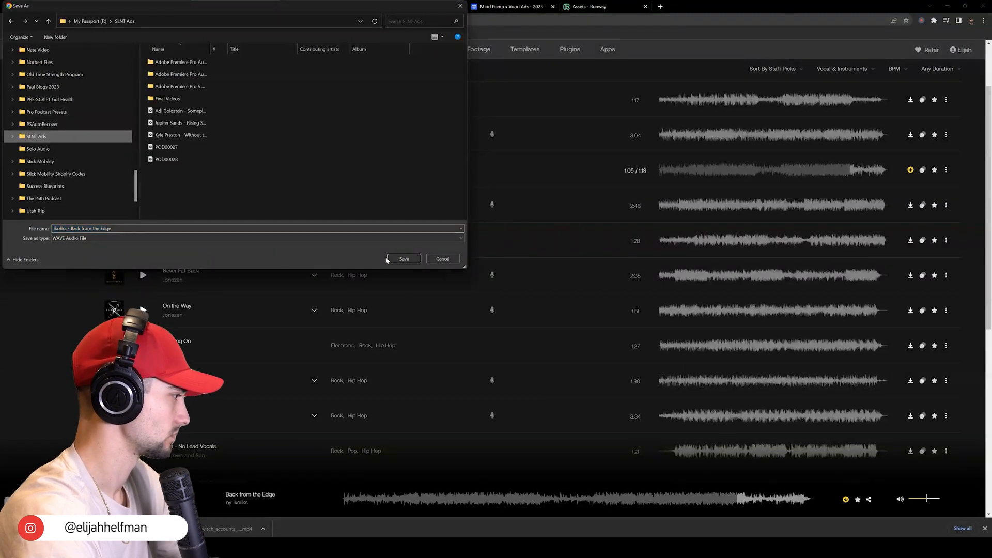
pyautogui.click(403, 259)
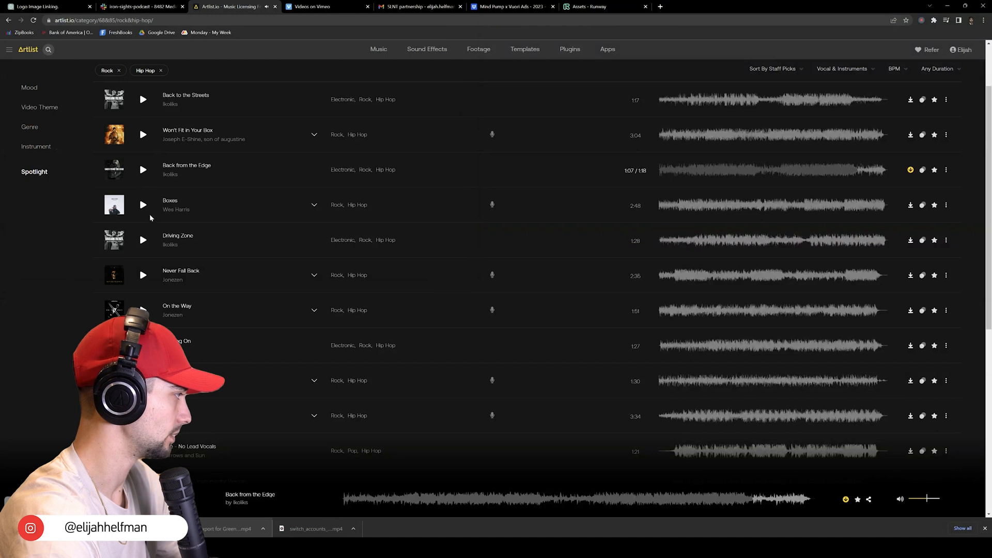
pyautogui.click(143, 205)
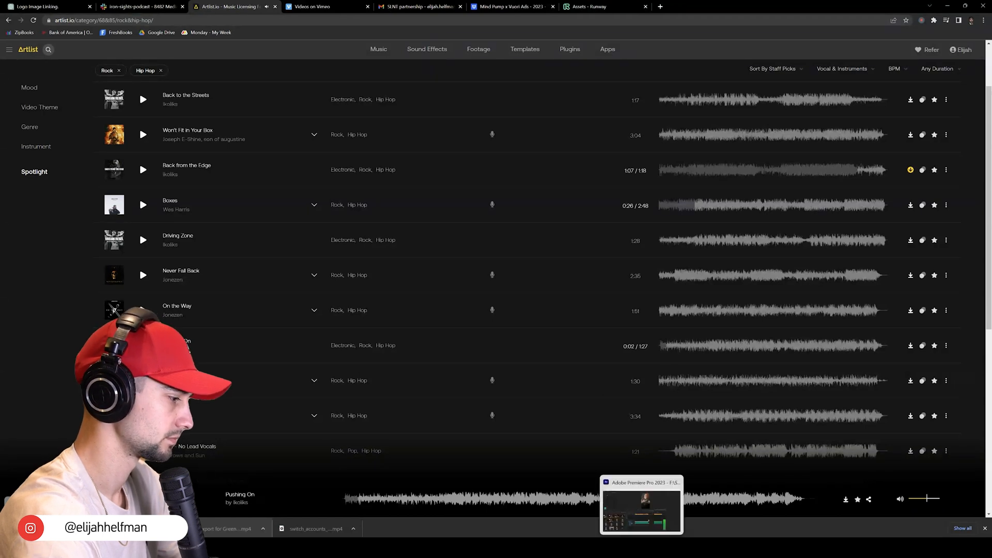
# Preview another Ikoliks track and save Pushing On into the SLNT Ads folder.
pyautogui.click(640, 510)
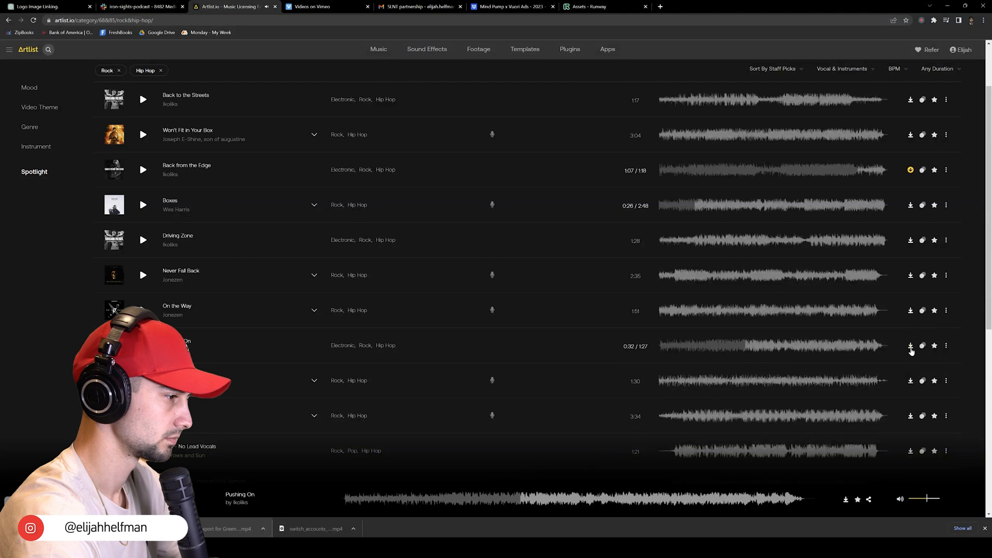
pyautogui.click(910, 346)
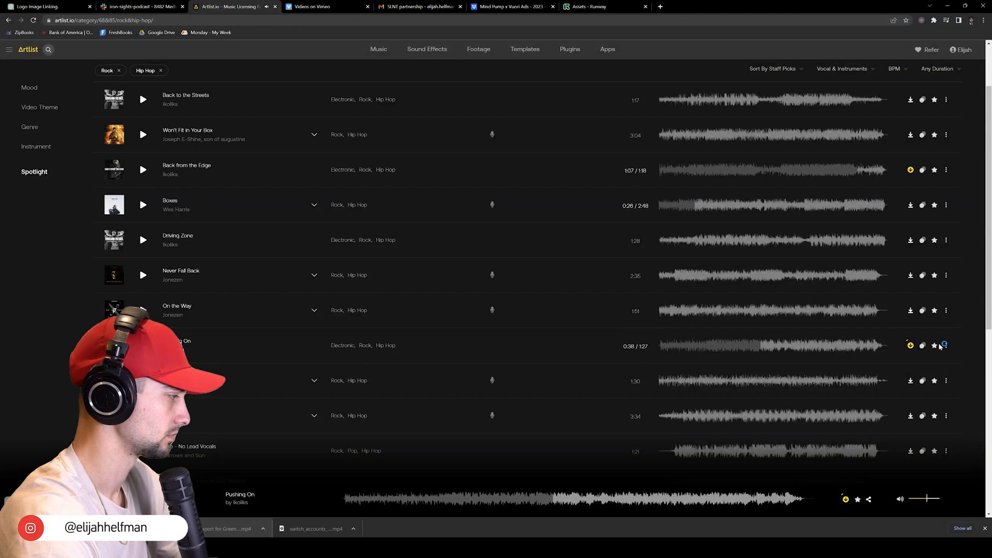
pyautogui.click(909, 346)
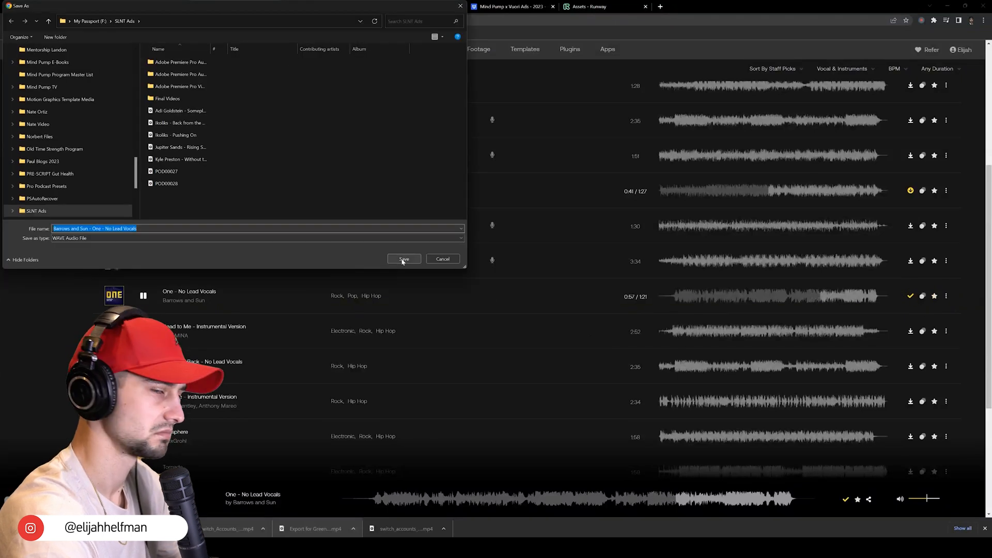
pyautogui.click(404, 259)
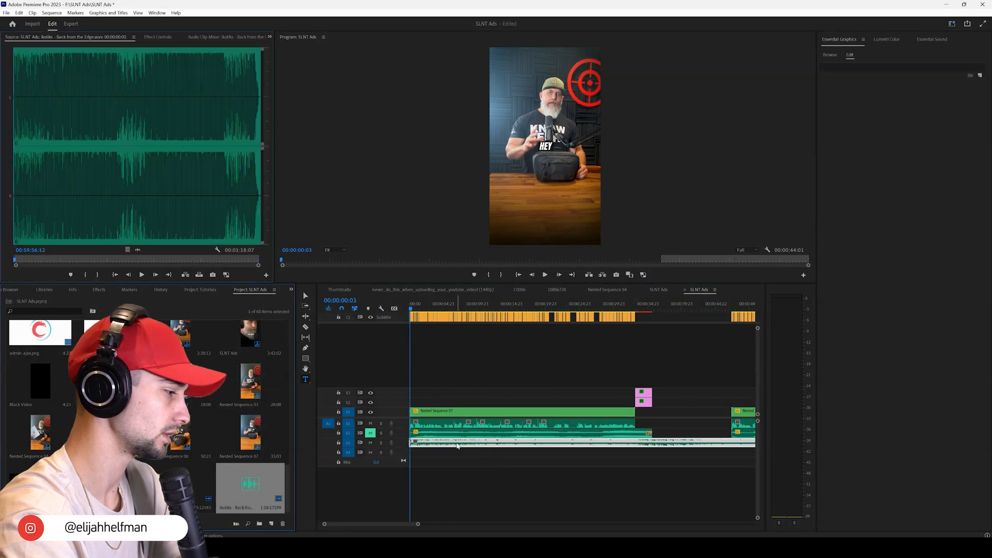
# Select the Back from the Edge music clip and play the sequence to hear it.
pyautogui.click(215, 37)
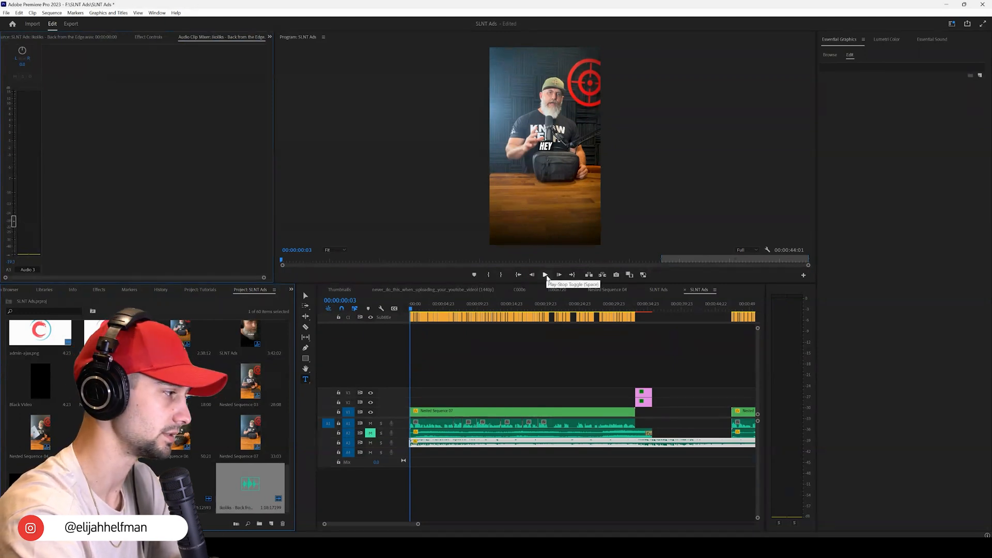
pyautogui.click(544, 274)
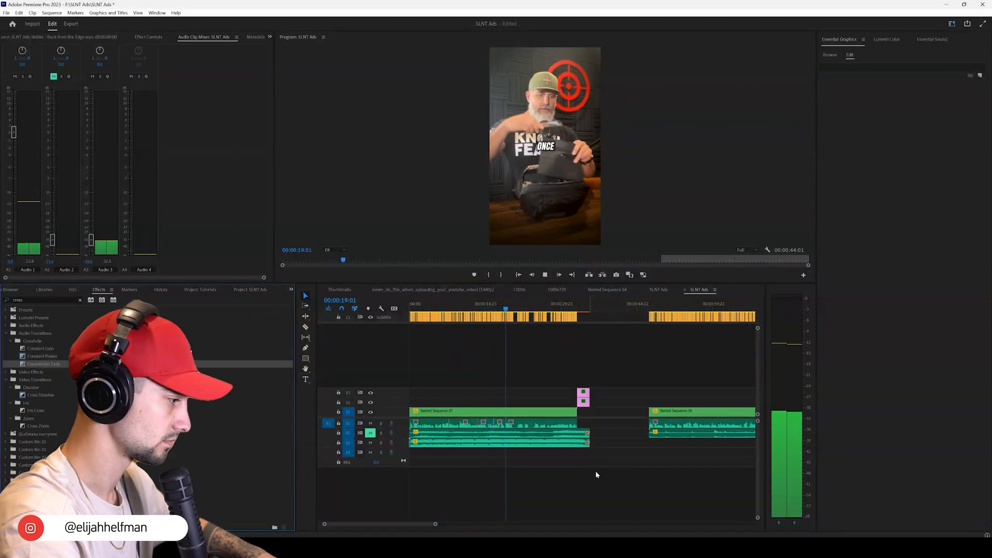
pyautogui.click(558, 274)
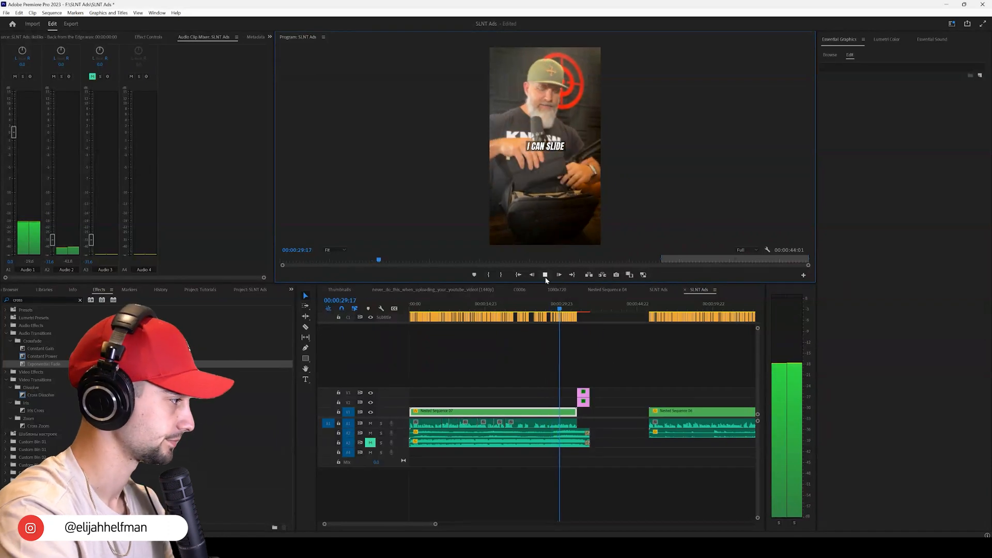
pyautogui.click(544, 274)
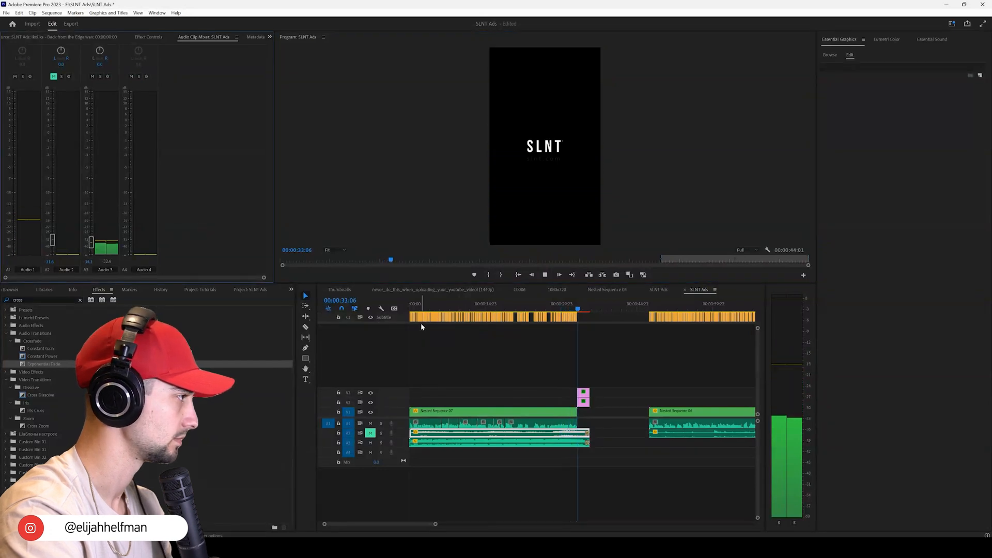
pyautogui.click(544, 274)
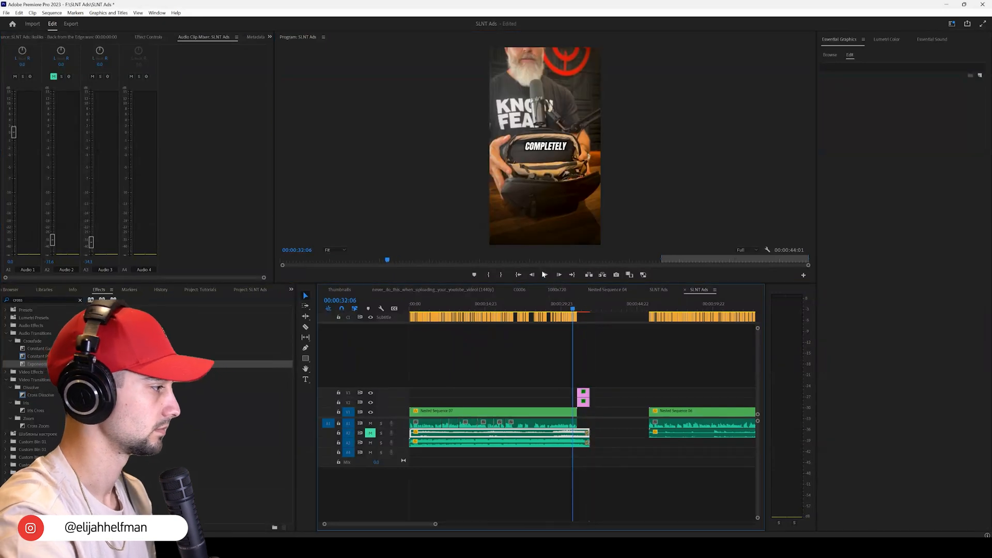
pyautogui.click(558, 275)
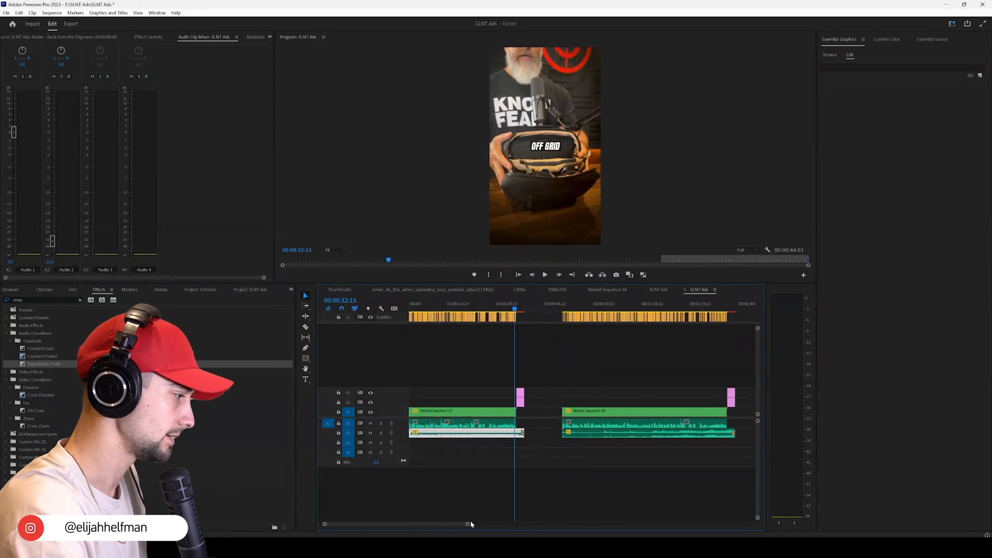
# Zoom the timeline out to show more clips and deselect the timeline clips.
pyautogui.click(428, 304)
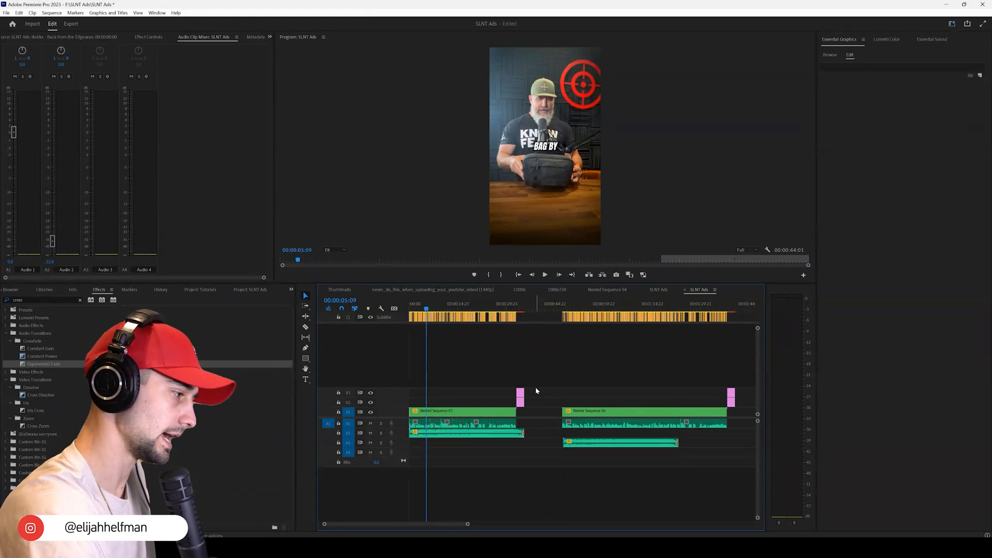
pyautogui.click(620, 433)
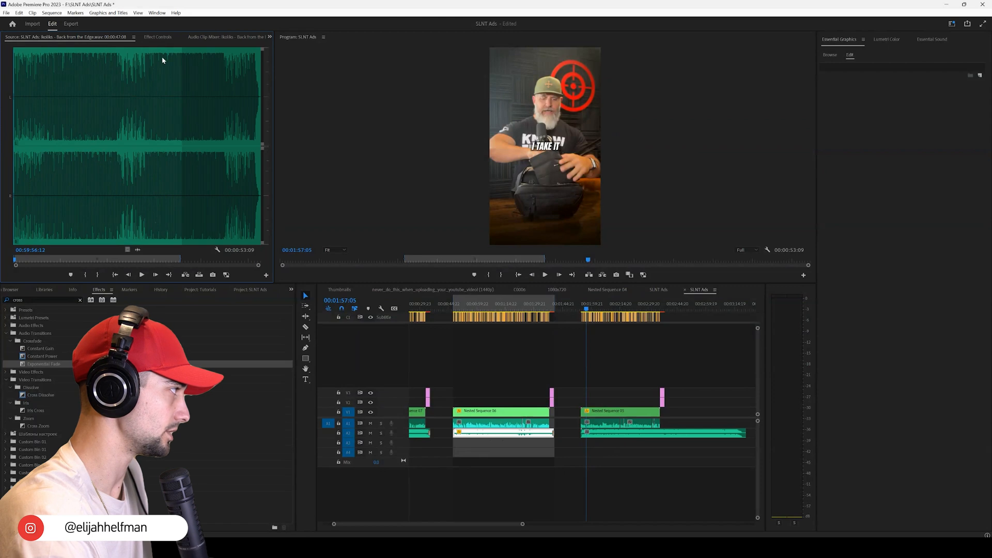
# Show the volume settings and select the music under Nested Sequence 05.
pyautogui.click(157, 37)
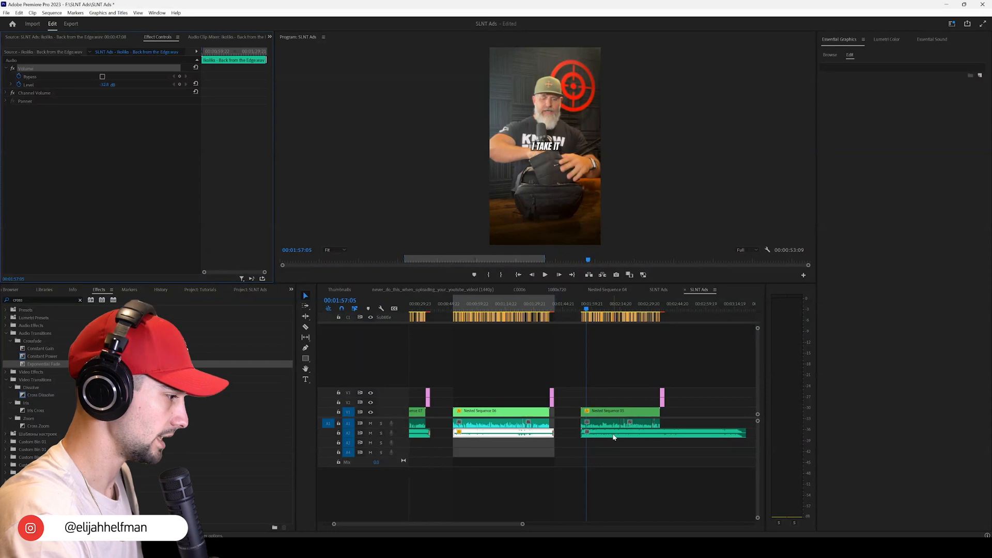
pyautogui.click(662, 432)
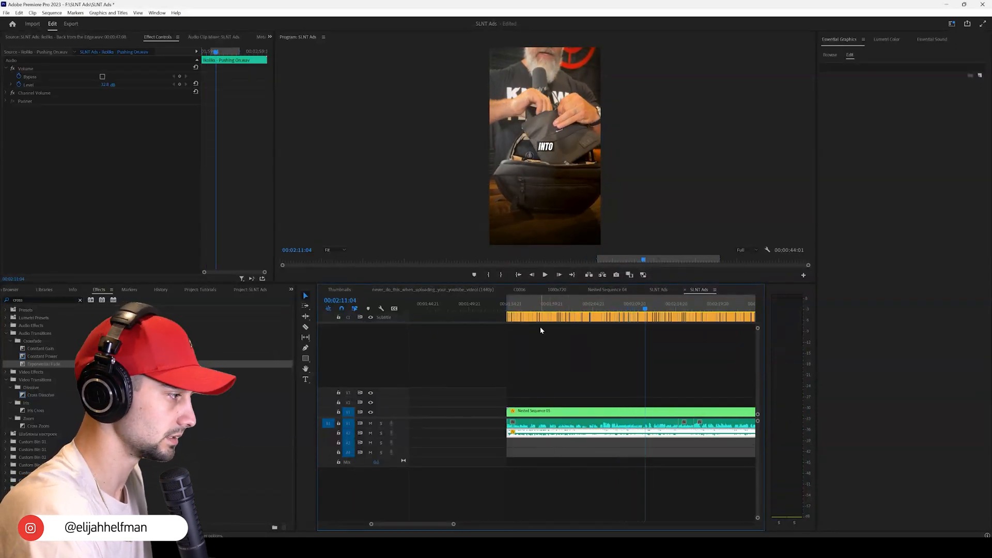
pyautogui.click(508, 304)
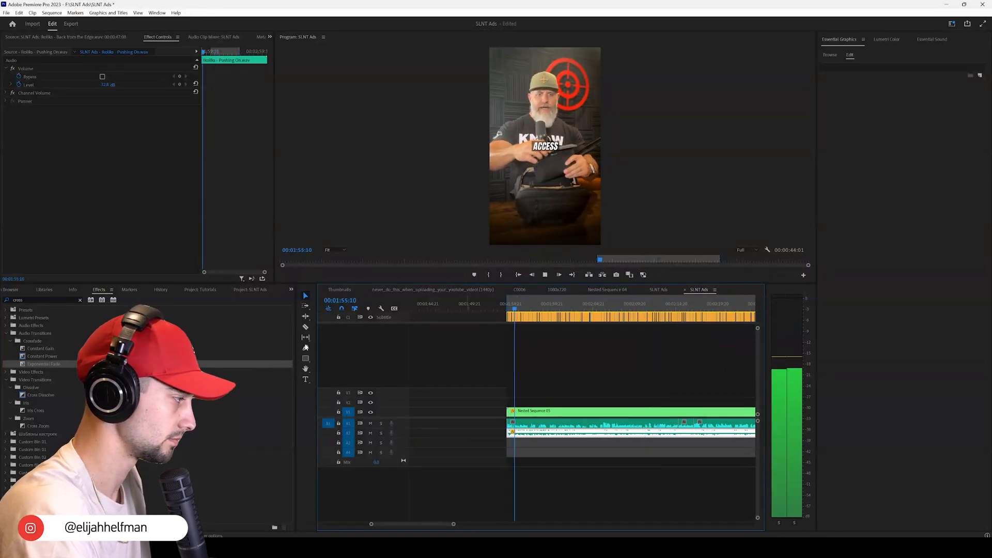
pyautogui.click(213, 37)
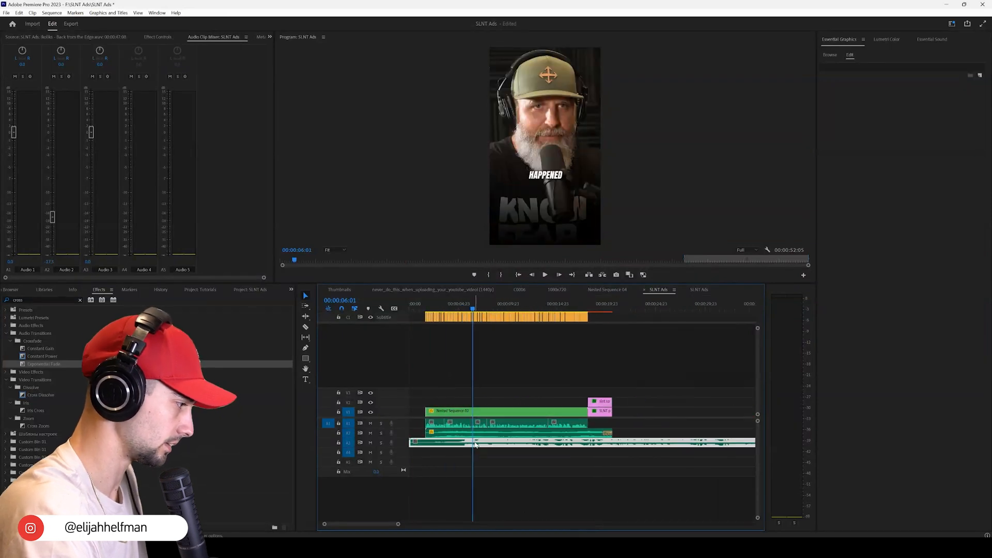
pyautogui.moveTo(476, 443)
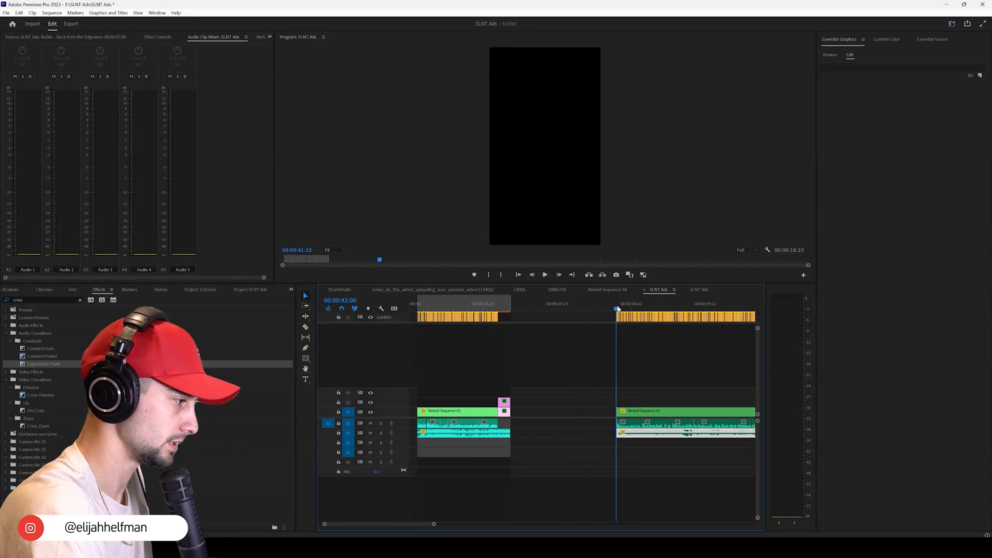
# Play back the SLNT Ads sequence to check the music levels.
pyautogui.click(544, 274)
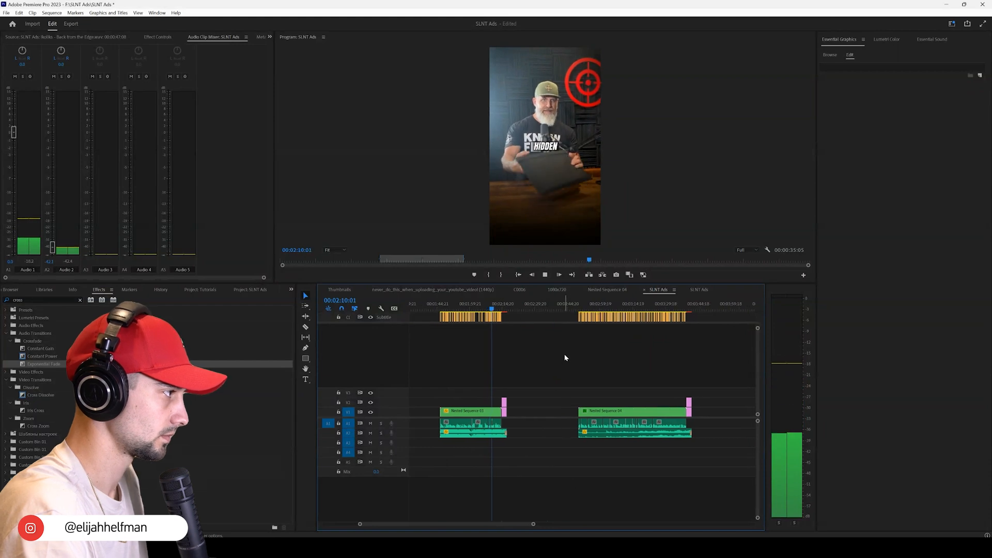
# Play through the four nested ads to check the music under each.
pyautogui.click(544, 275)
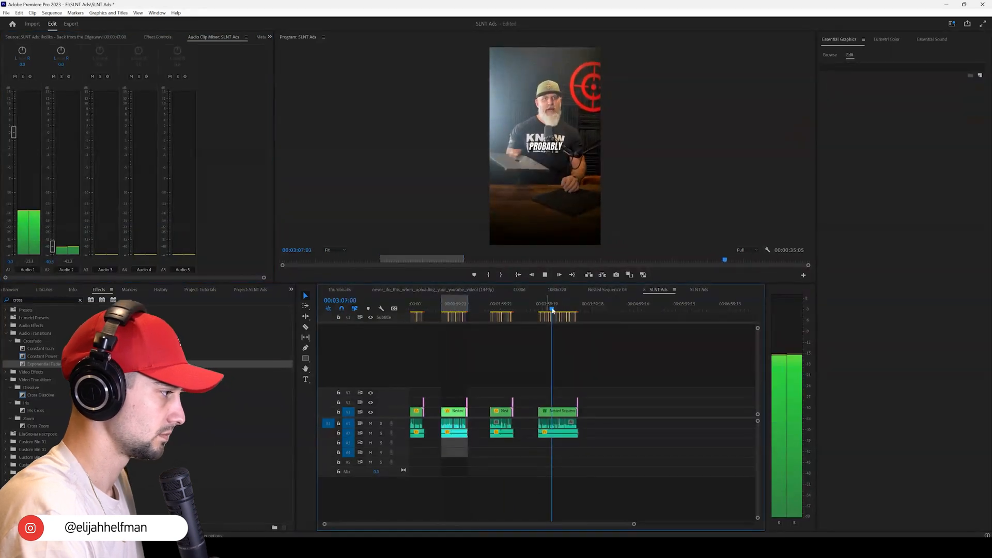
# Save the project with the Barrows and Sun music clip under the nested ad.
pyautogui.press('ctrl+s')
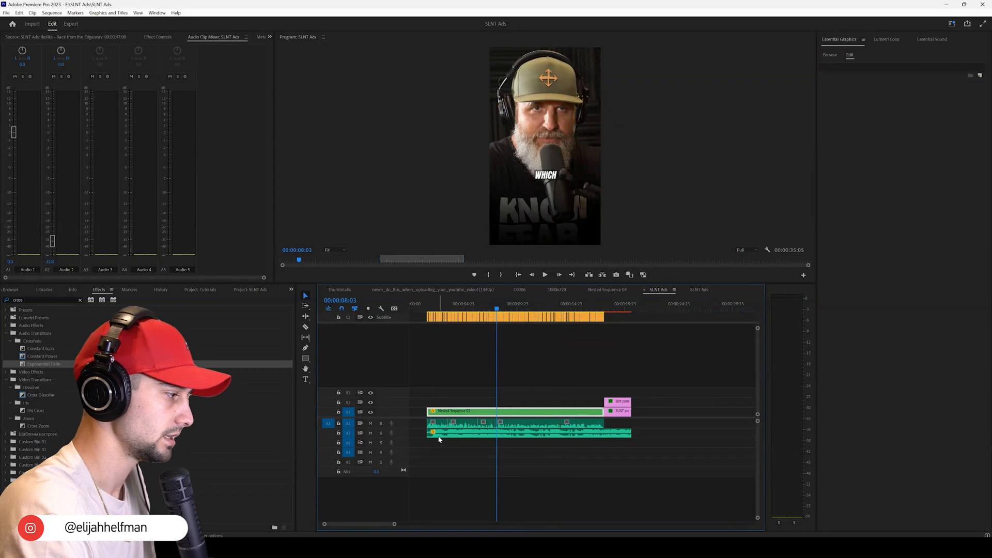
pyautogui.moveTo(435, 434)
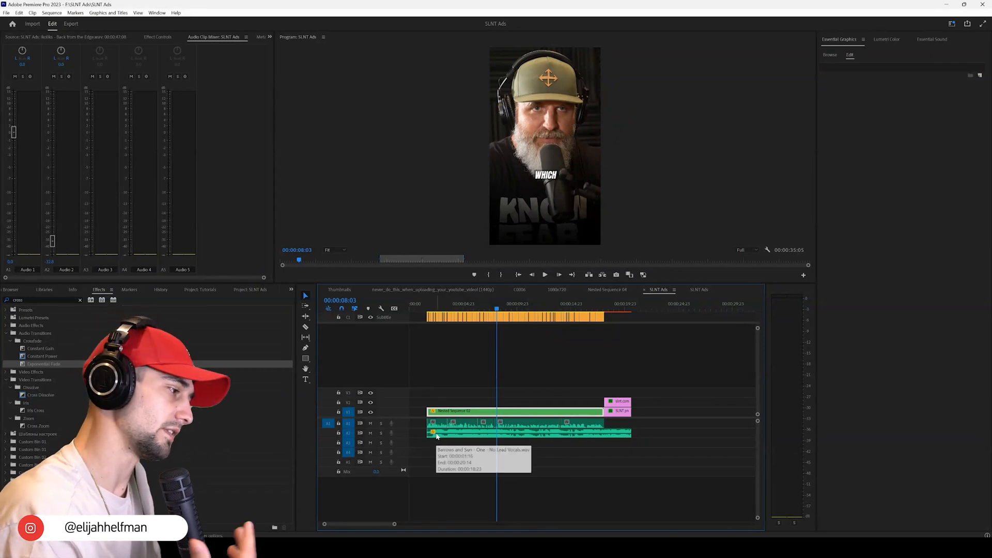